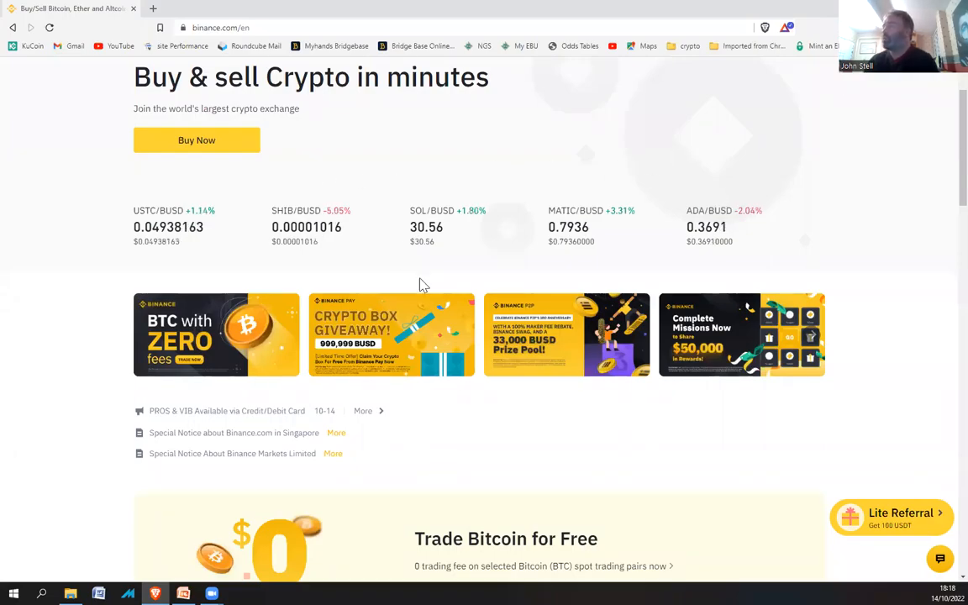
mouse_move(388, 348)
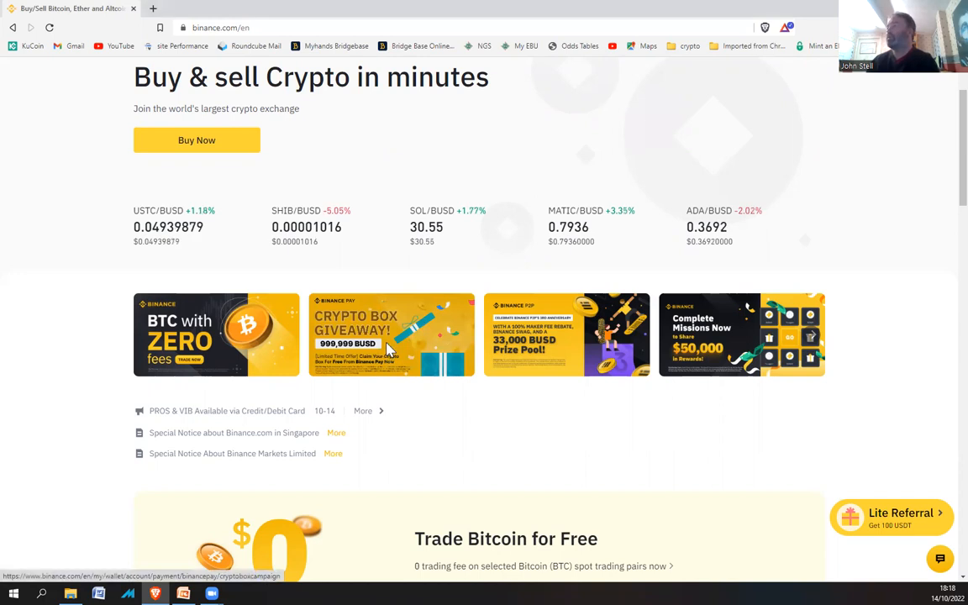
Open the Crypto Box Giveaway promotion and enter the BINANCEPAY surprise code.
left_click(391, 334)
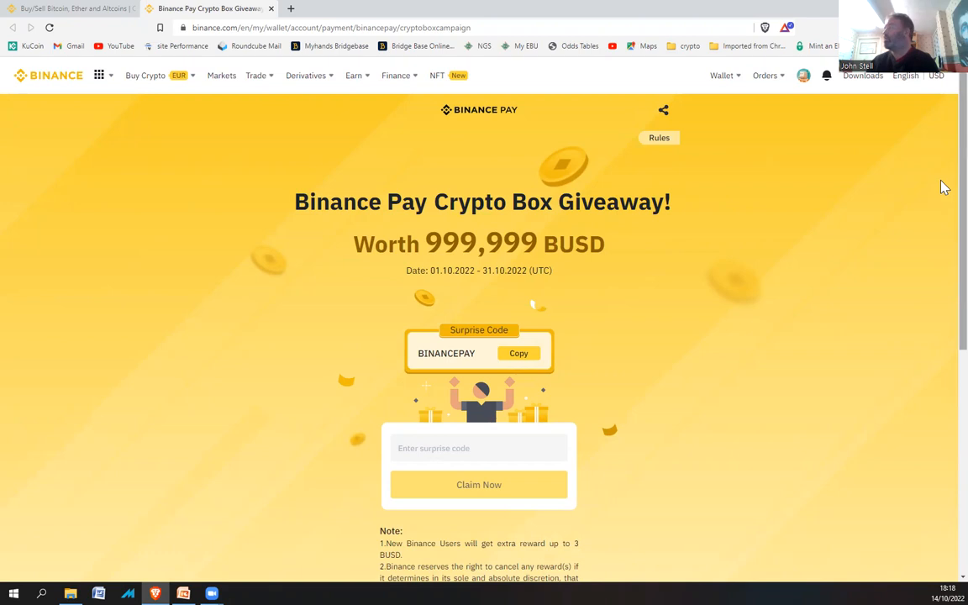
scroll("down", 3)
type("BINANCEPAY")
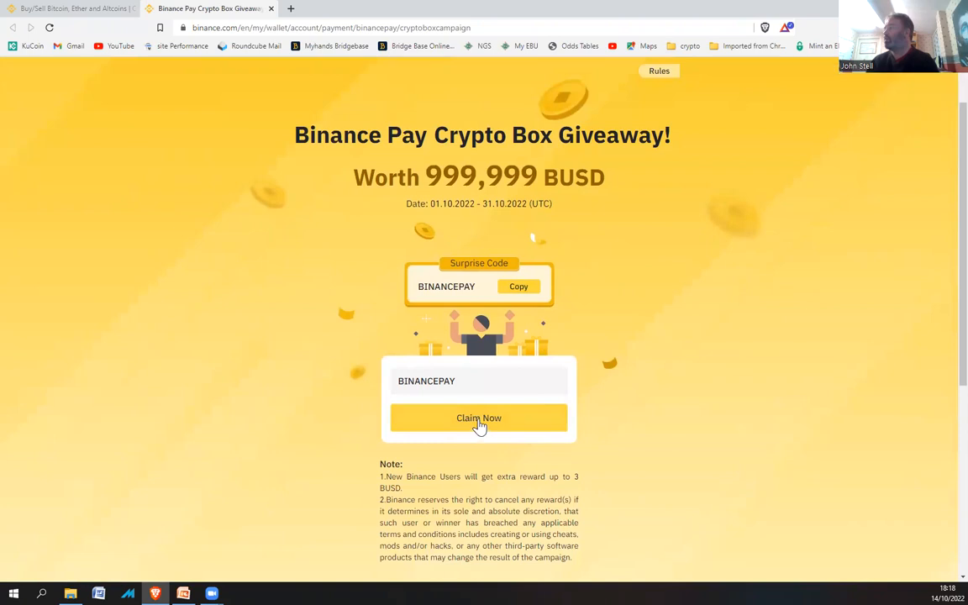
Claim the crypto box and open it to receive 0.03518753 BUSD.
left_click(478, 418)
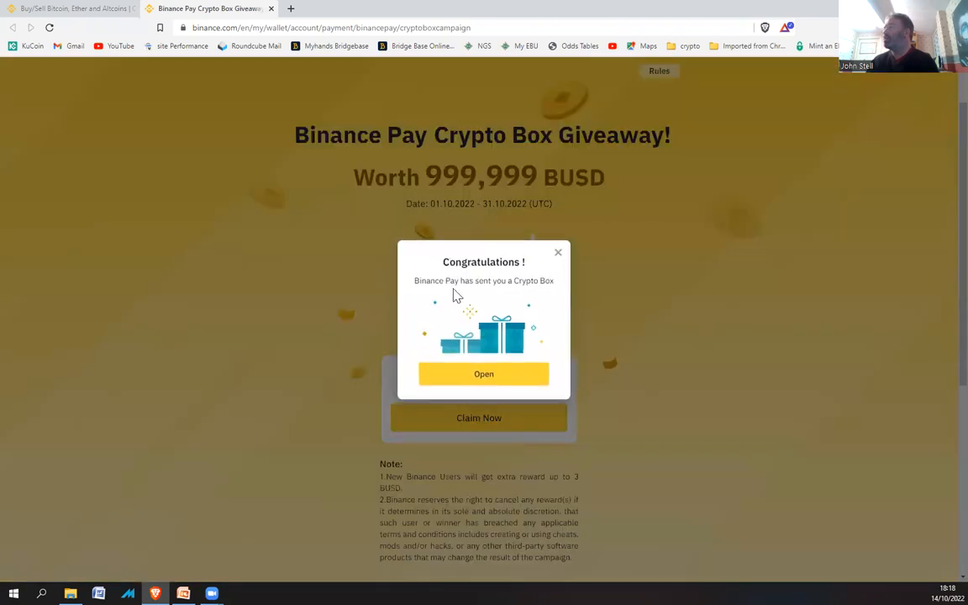
mouse_move(534, 293)
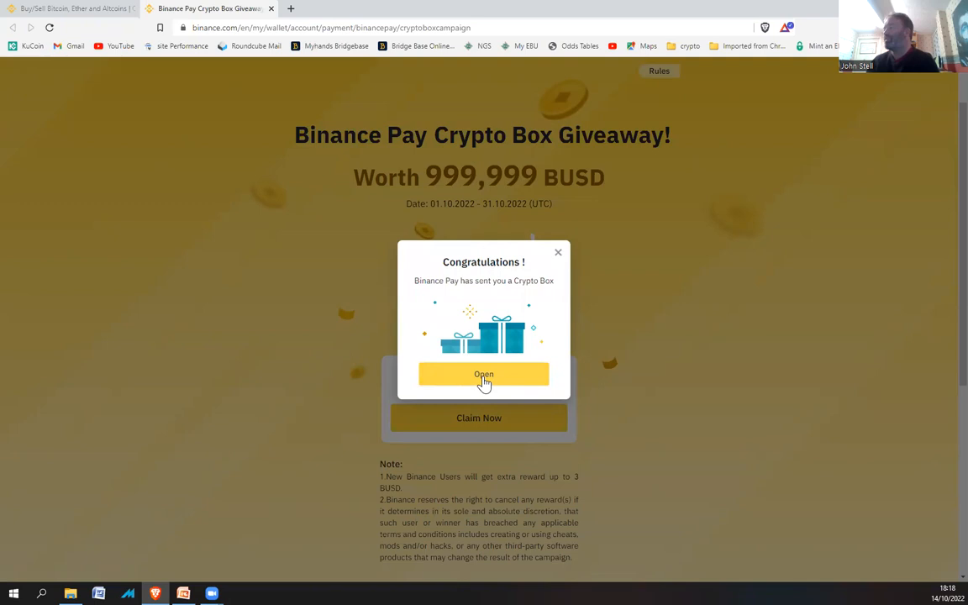
left_click(483, 374)
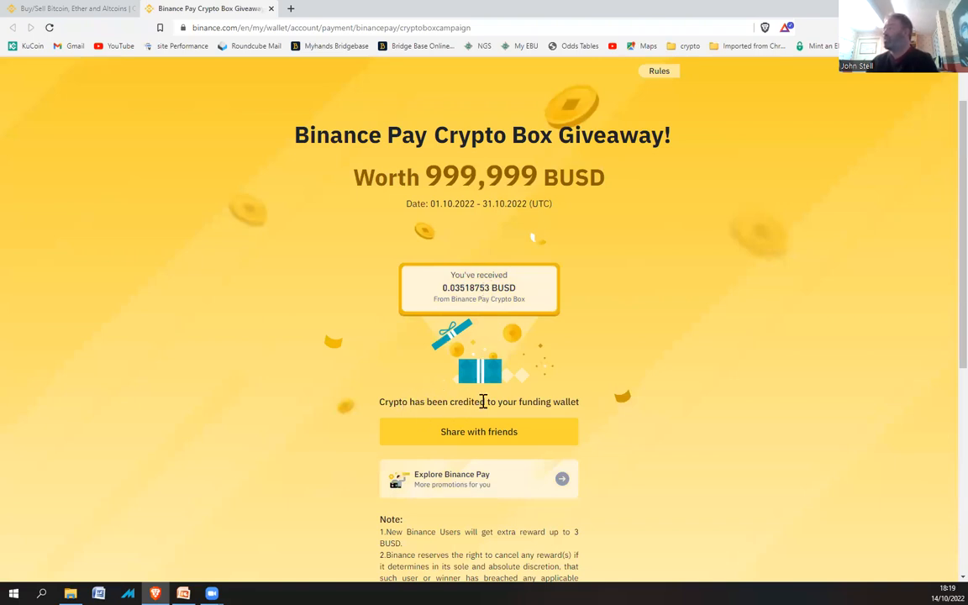
Copy the crypto box share link and show the Wallet menu's page list.
left_click_drag(425, 402, 579, 402)
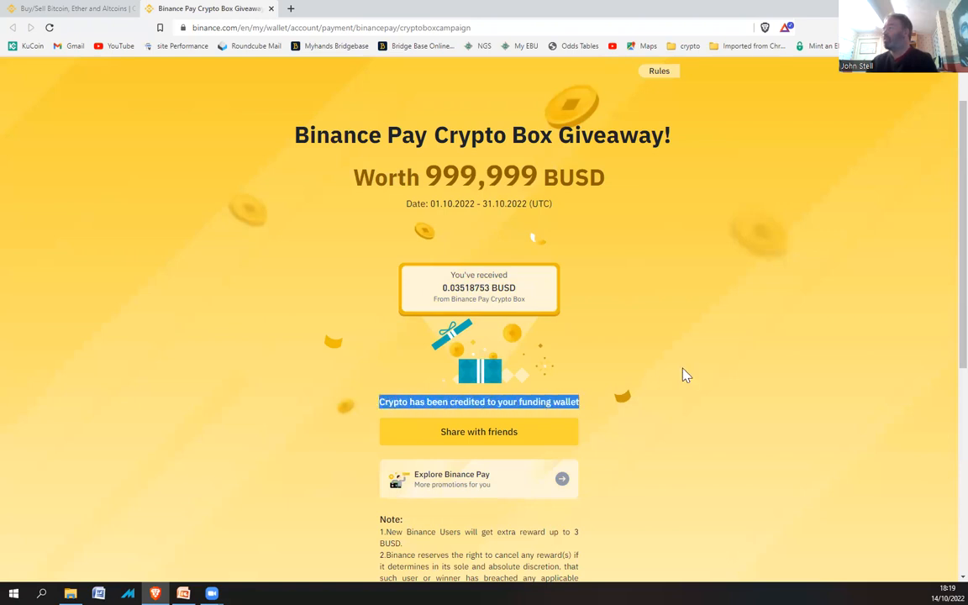
scroll("down", 3)
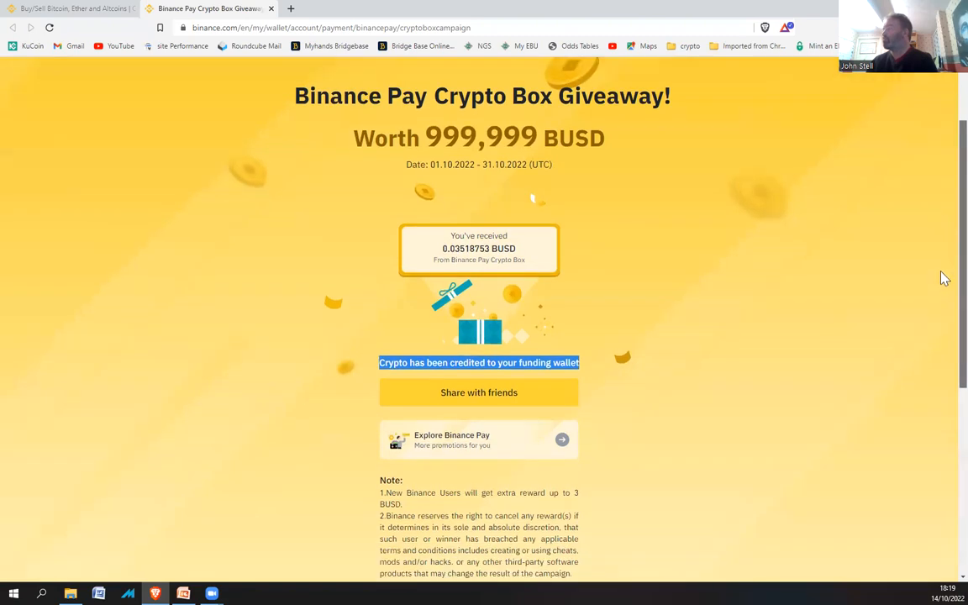
scroll("down", 3)
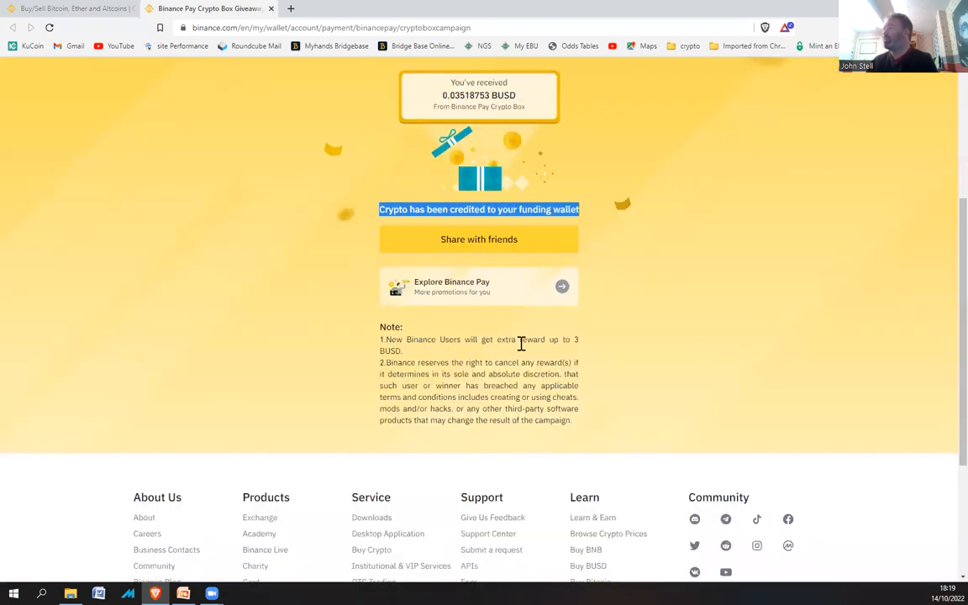
mouse_move(402, 363)
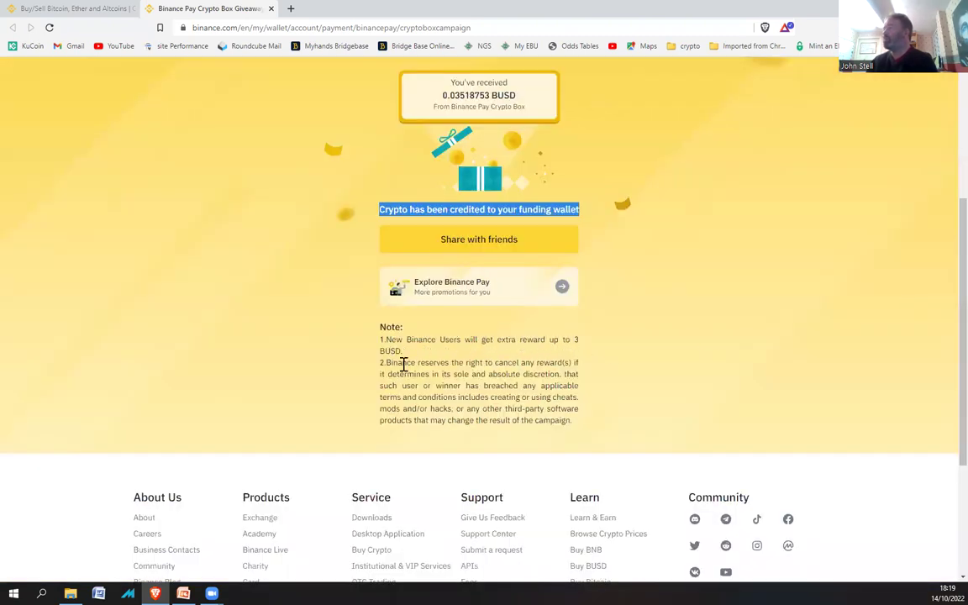
mouse_move(479, 244)
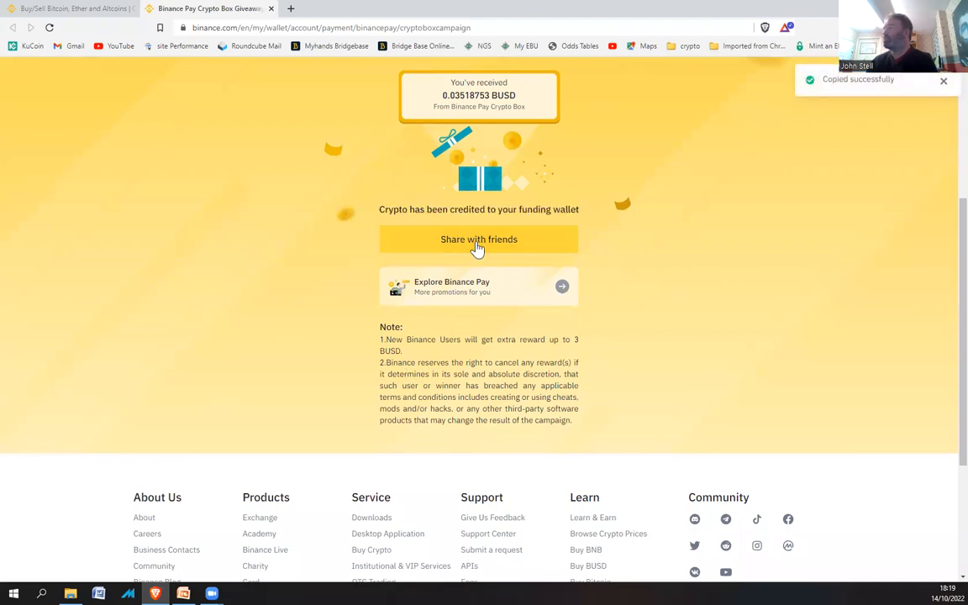
scroll("up", 3)
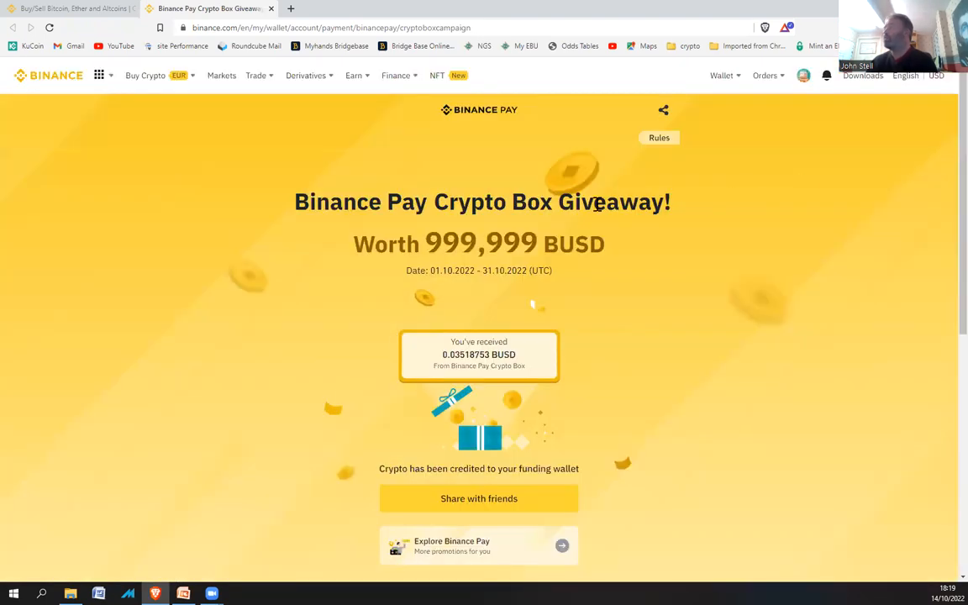
left_click(720, 75)
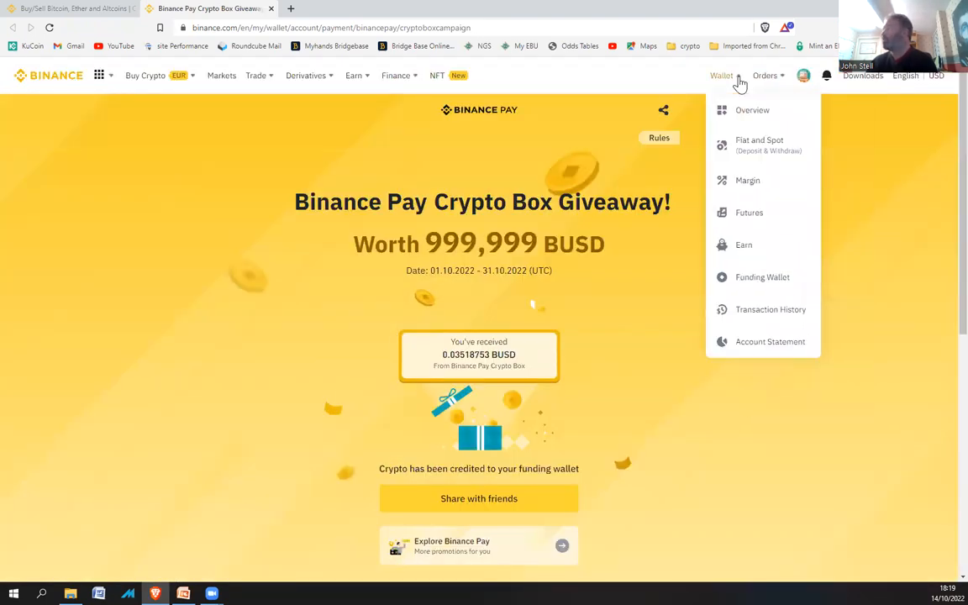
Open the Funding wallet with its 0.04885212 BUSD balance and start a transfer.
left_click(762, 277)
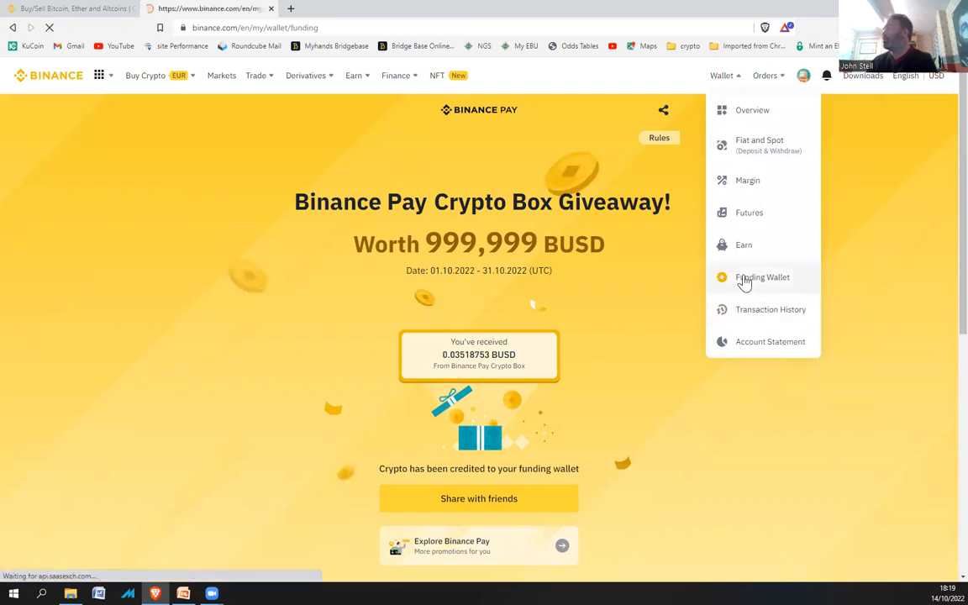
left_click(762, 277)
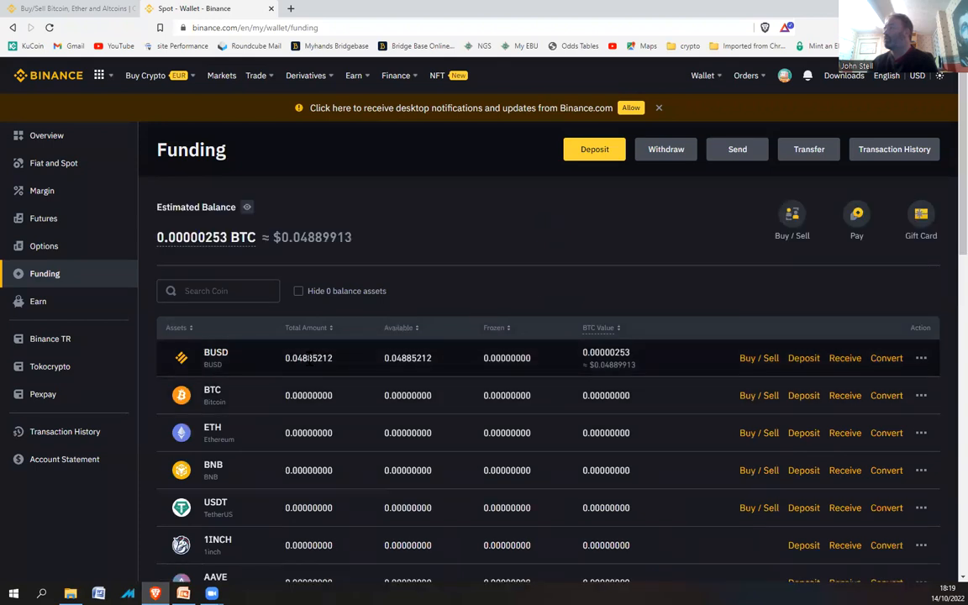
mouse_move(643, 267)
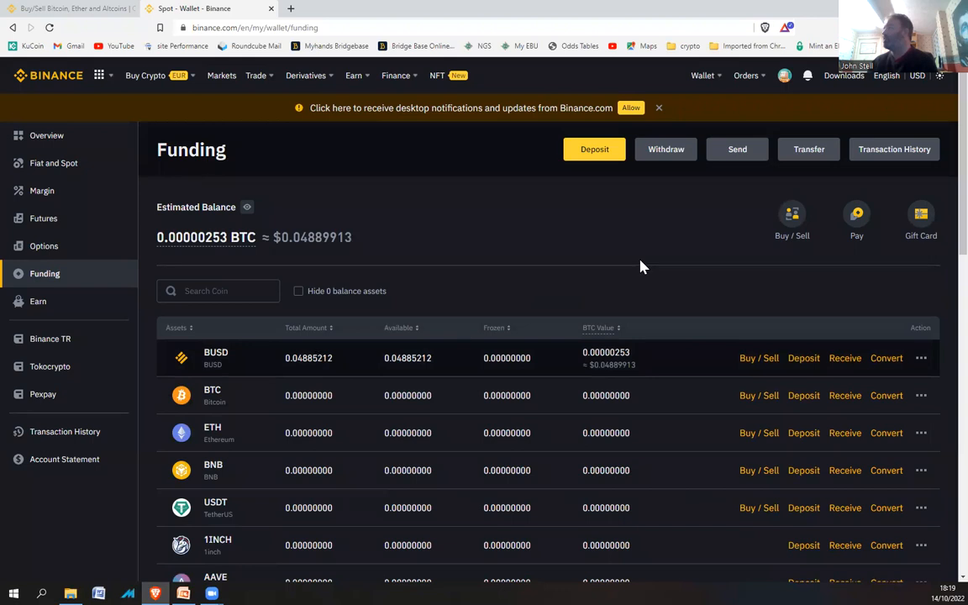
mouse_move(807, 148)
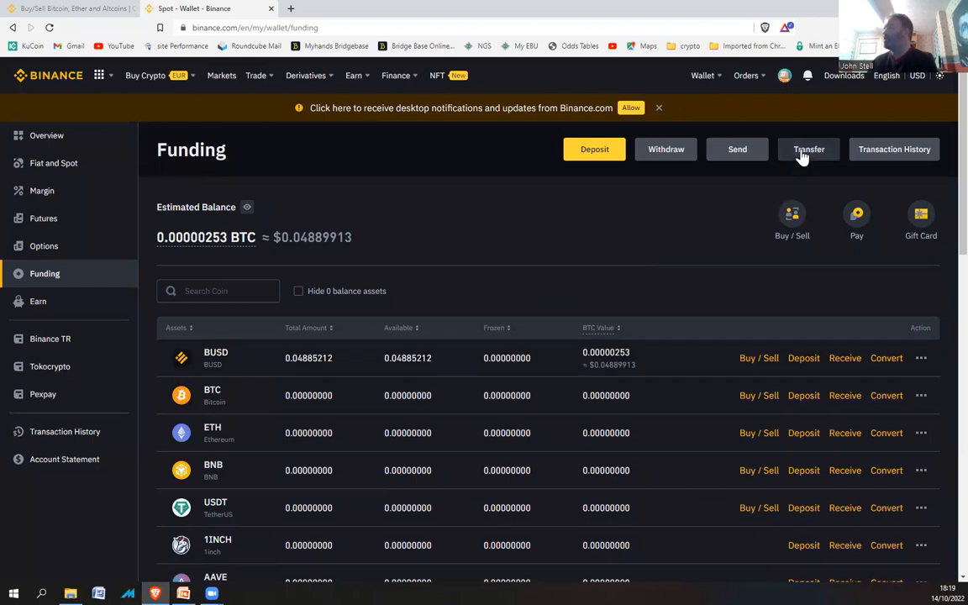
left_click(809, 149)
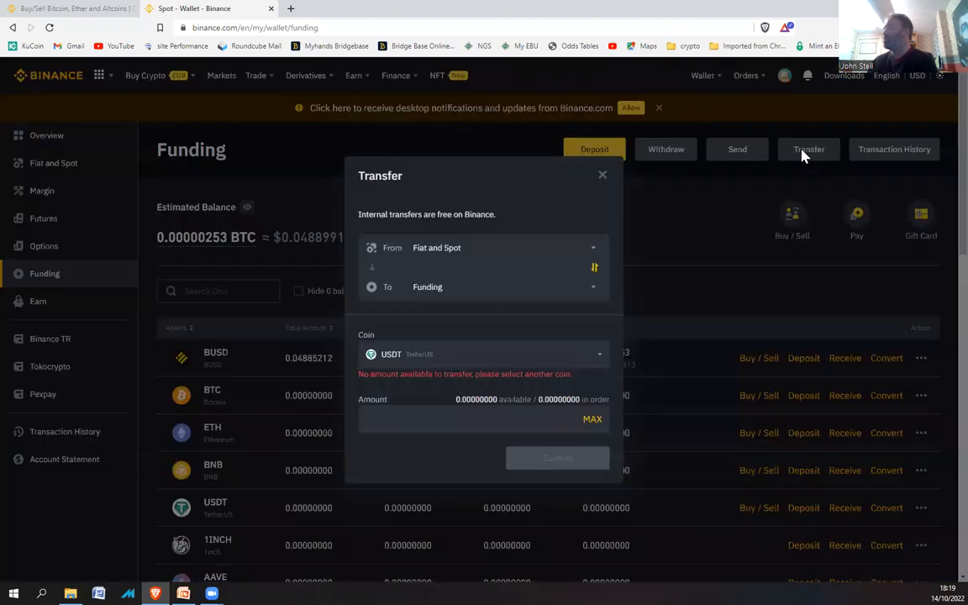
mouse_move(511, 269)
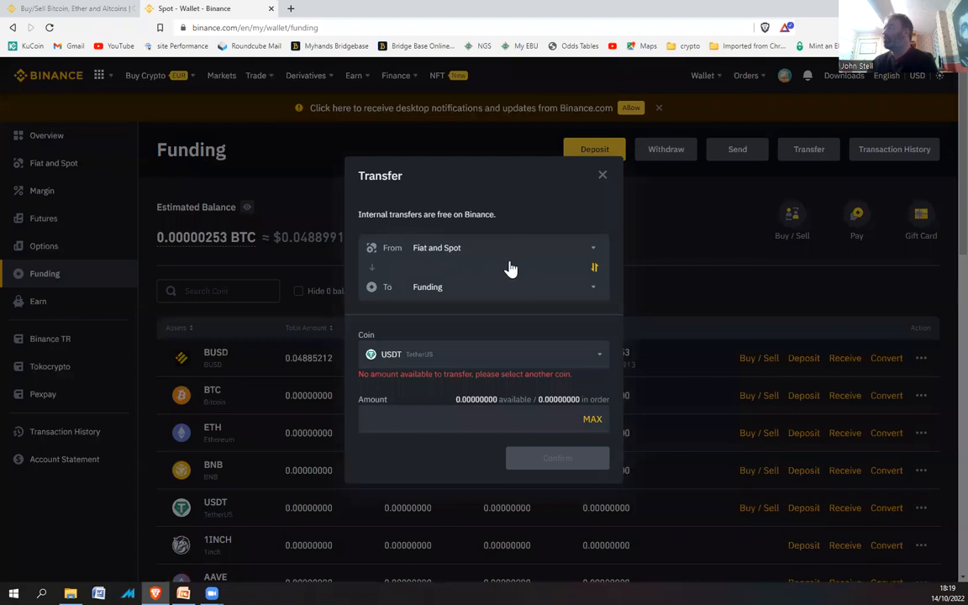
Transfer the maximum 0.04885212 BUSD from Funding to the Fiat and Spot wallet.
left_click(594, 268)
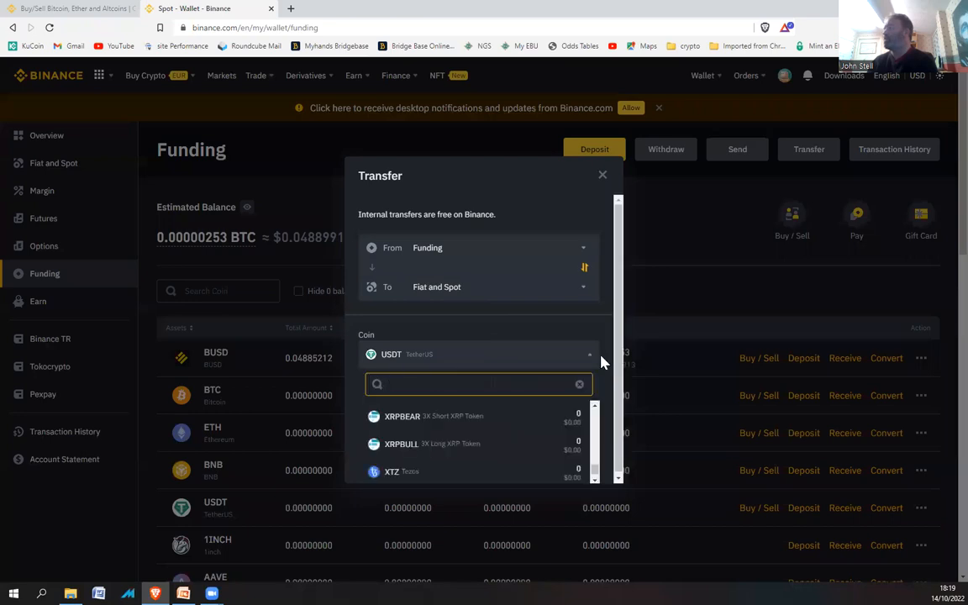
type("bus")
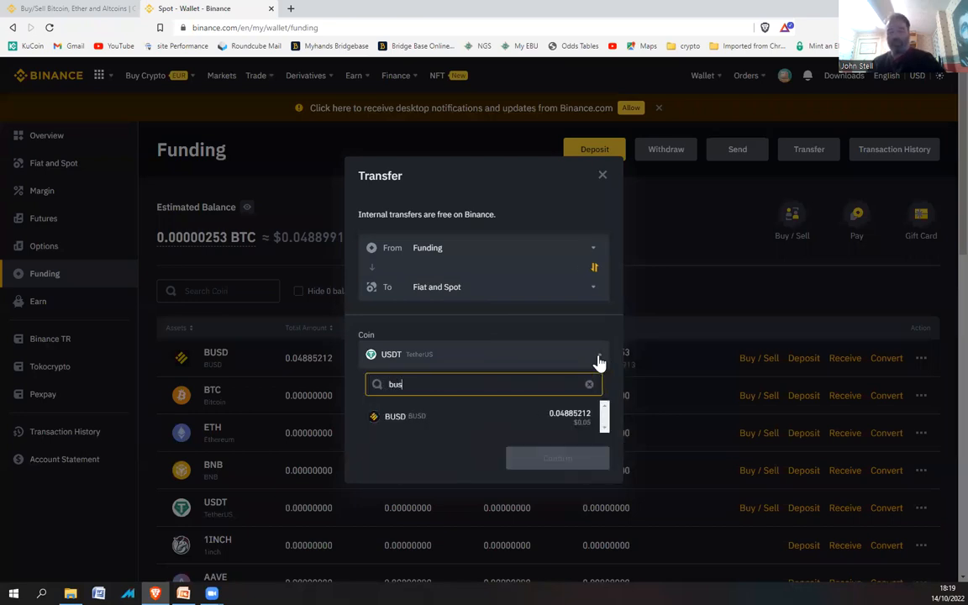
left_click(405, 416)
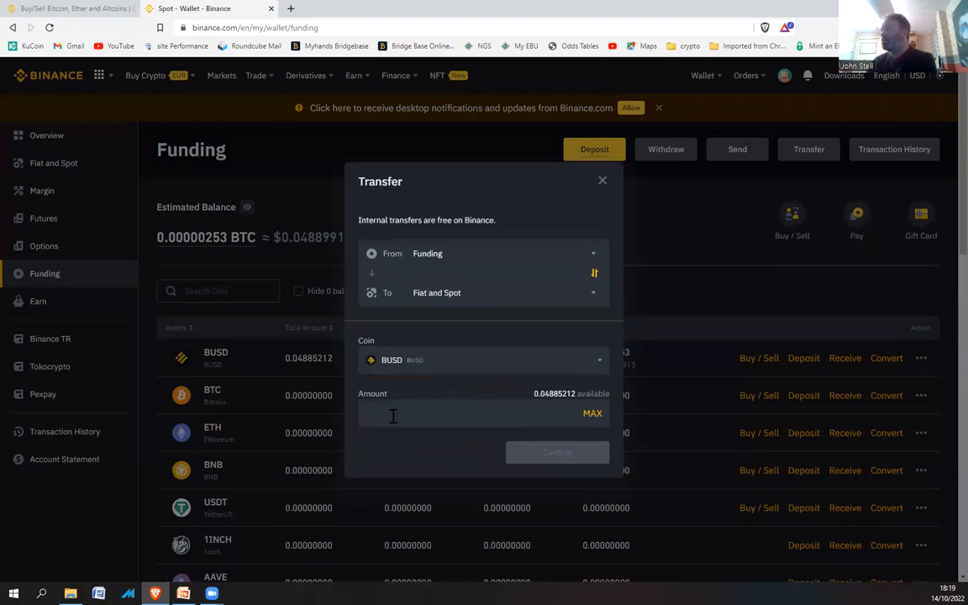
left_click(592, 414)
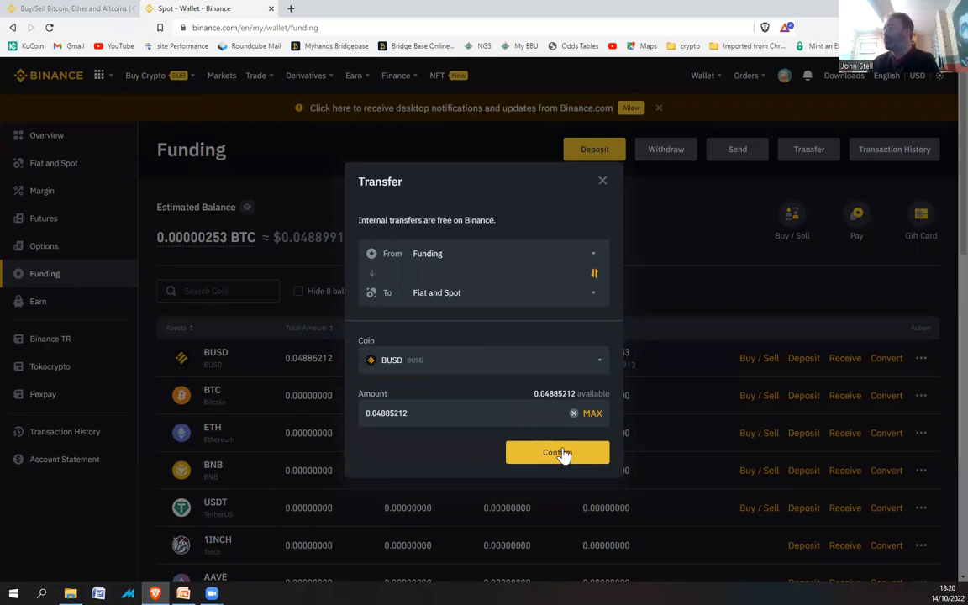
left_click(557, 452)
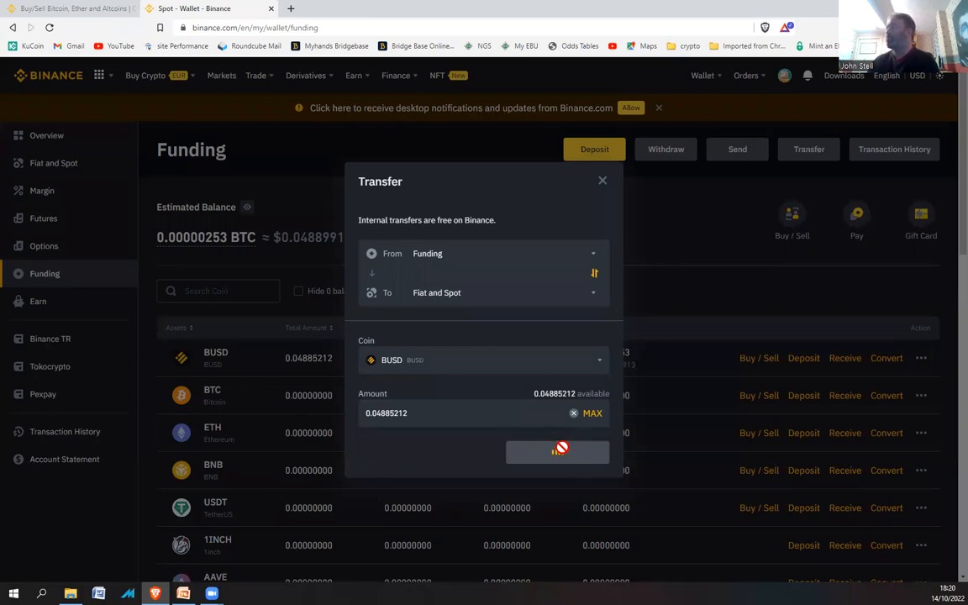
left_click(557, 452)
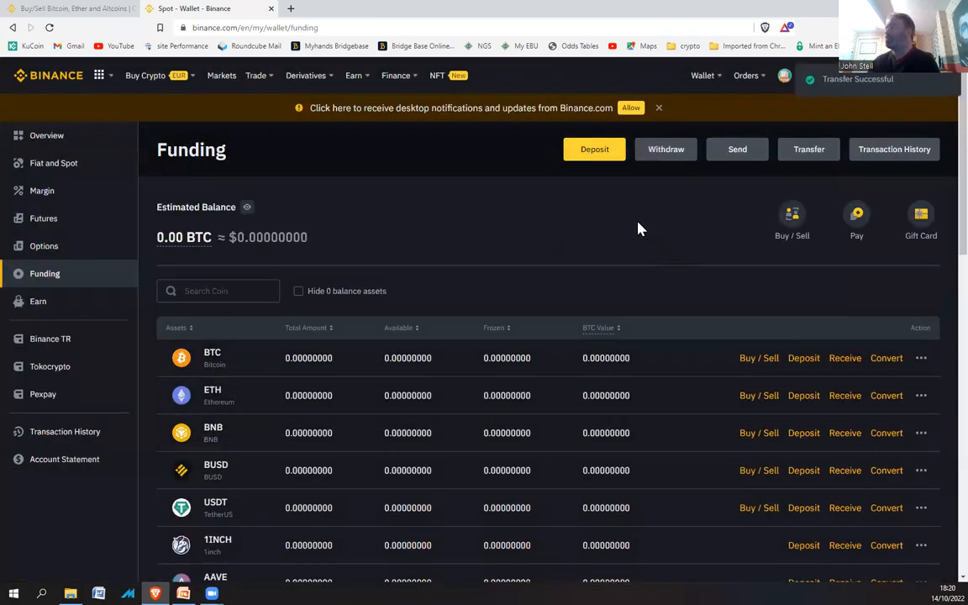
mouse_move(453, 264)
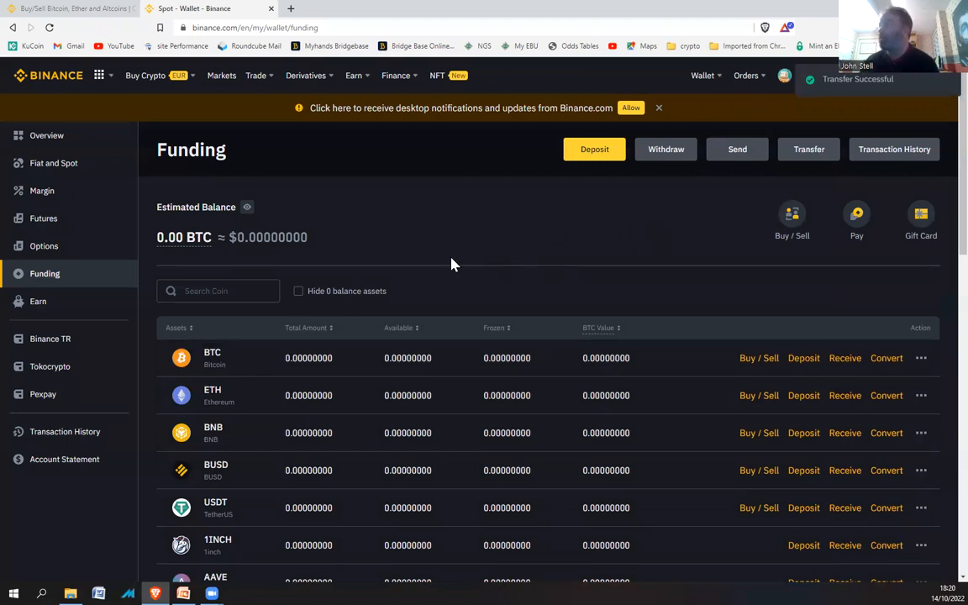